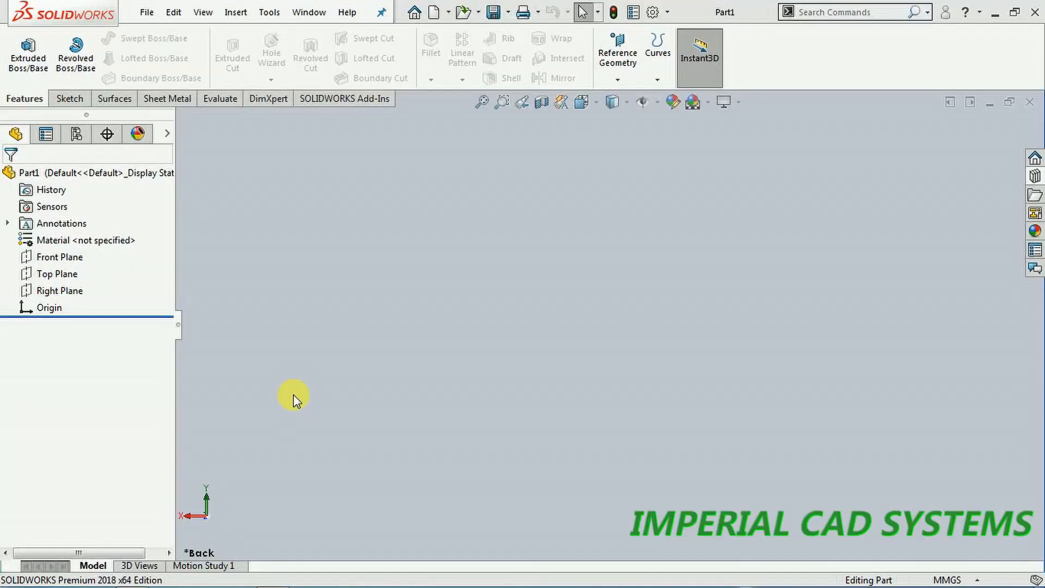
{"action": "mouse_move", "coordinate": [283, 349]}
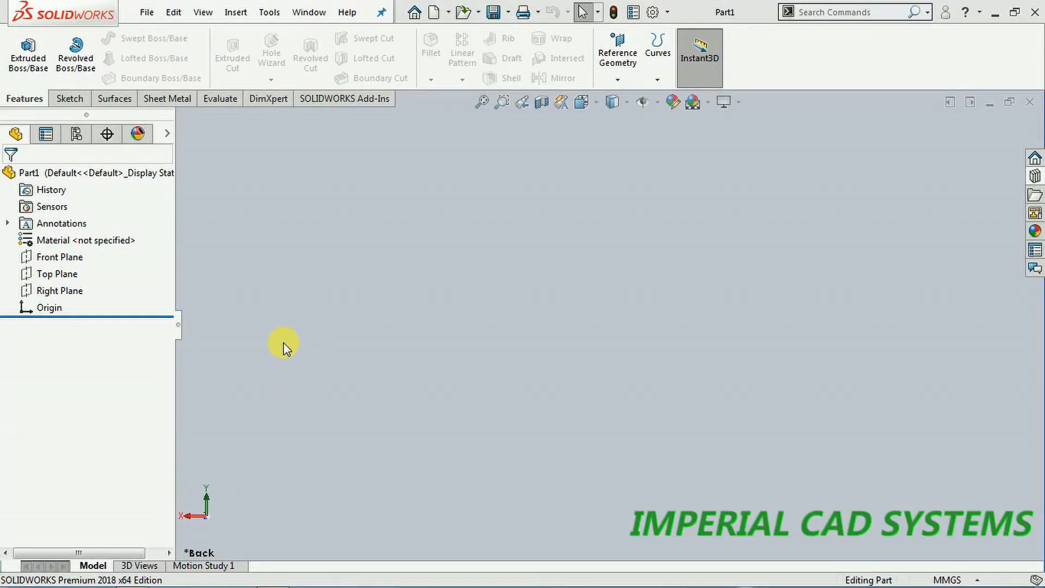
{"action": "mouse_move", "coordinate": [418, 240]}
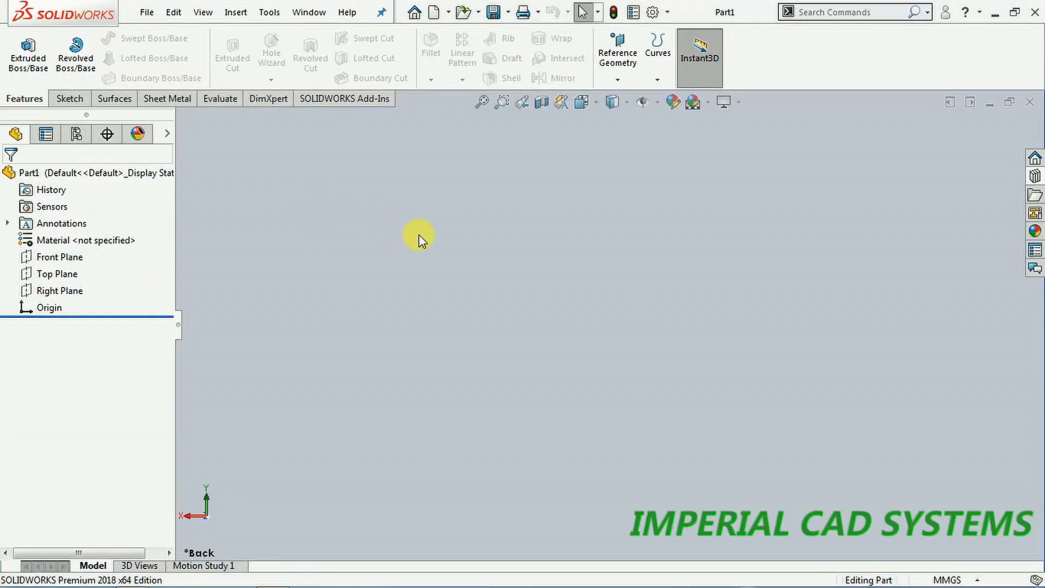
{"action": "mouse_move", "coordinate": [746, 65]}
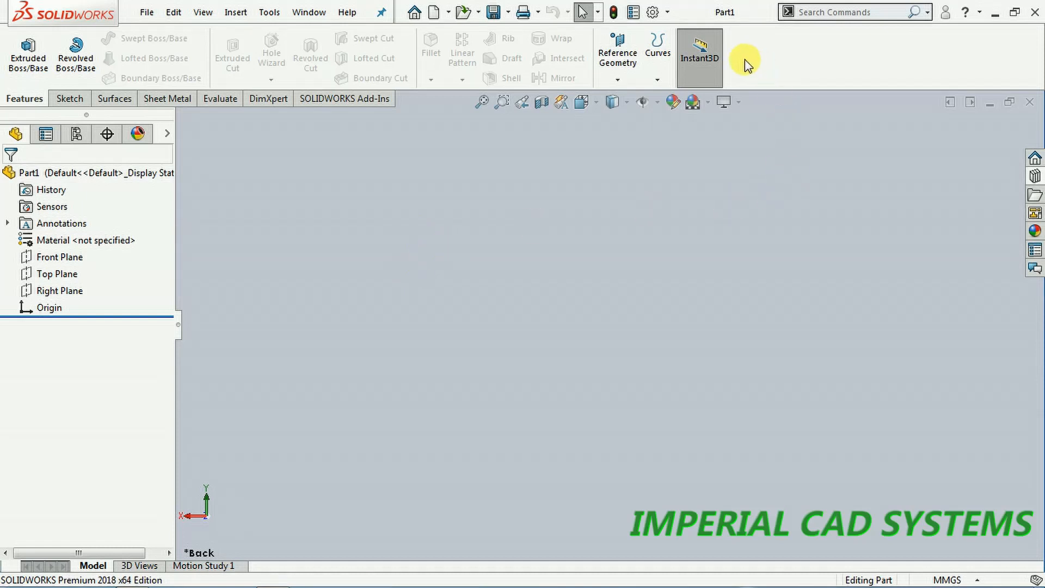
{"action": "mouse_move", "coordinate": [698, 63]}
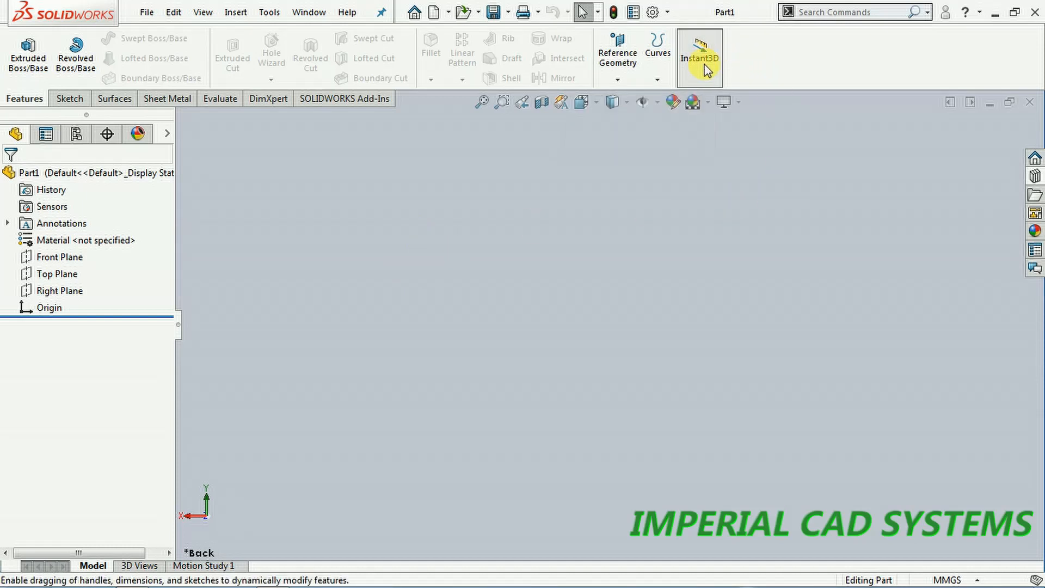
{"action": "mouse_move", "coordinate": [713, 70]}
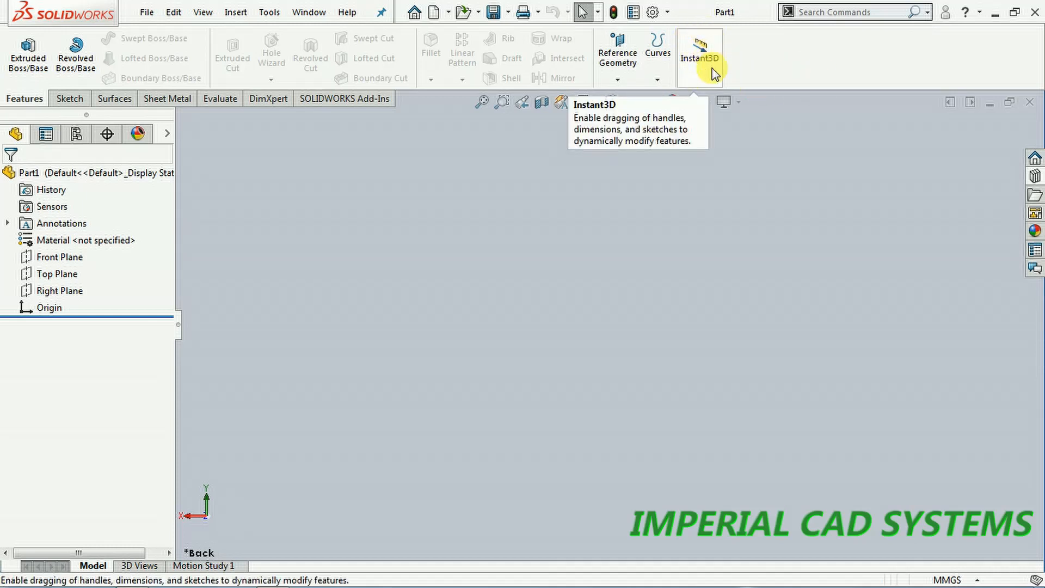
{"action": "mouse_move", "coordinate": [433, 238]}
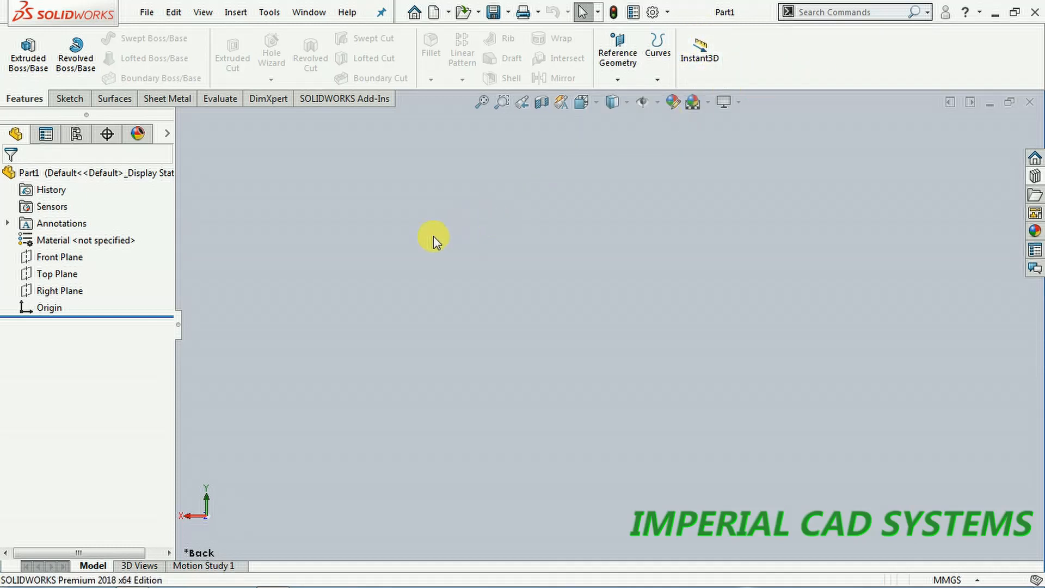
Step: Sketch on the Front Plane and draw the outline's left and bottom edges with Line
{"action": "left_click", "coordinate": [56, 274]}
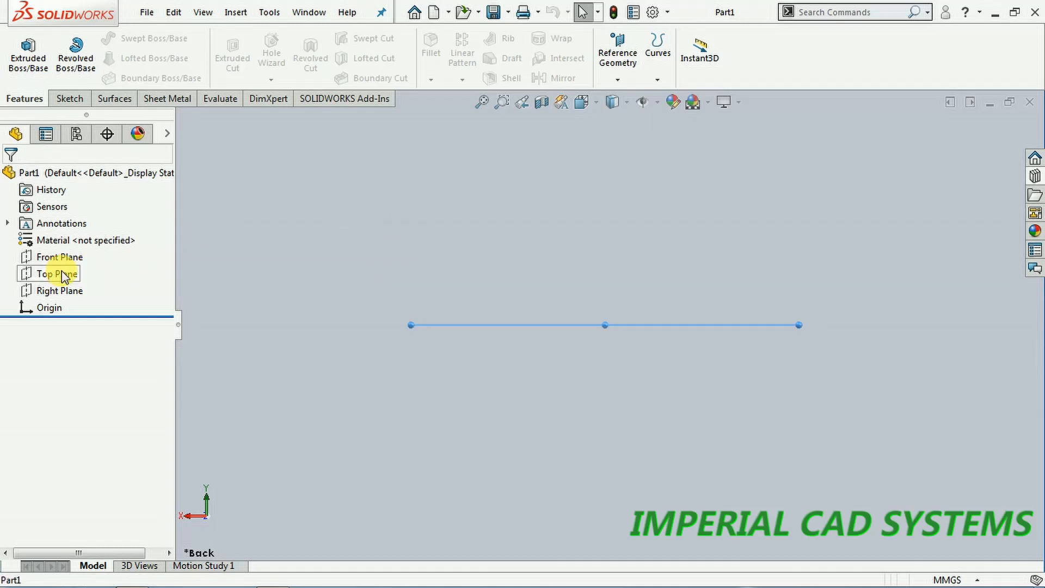
{"action": "left_click", "coordinate": [59, 257]}
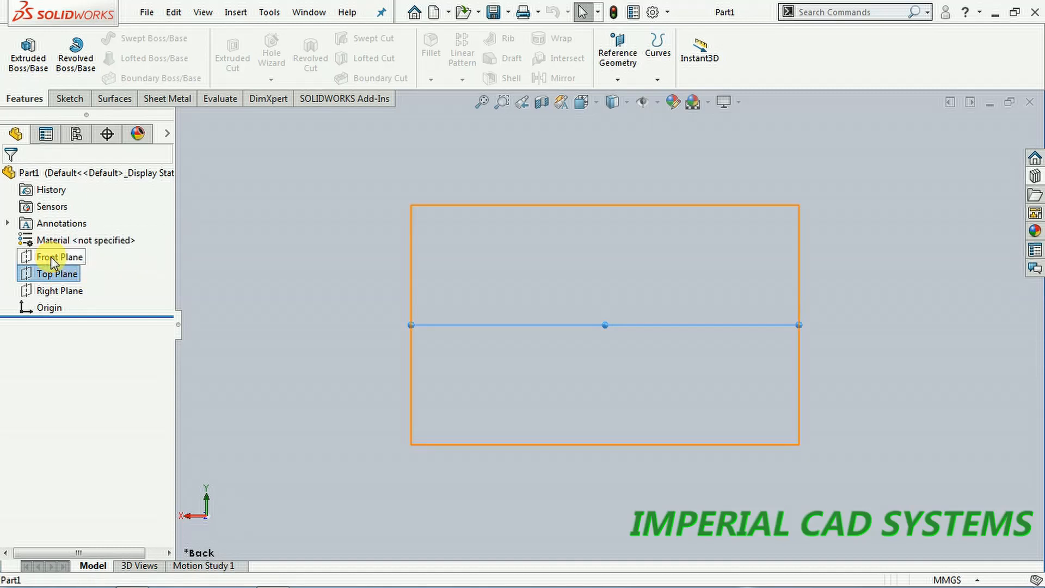
{"action": "left_click", "coordinate": [58, 256]}
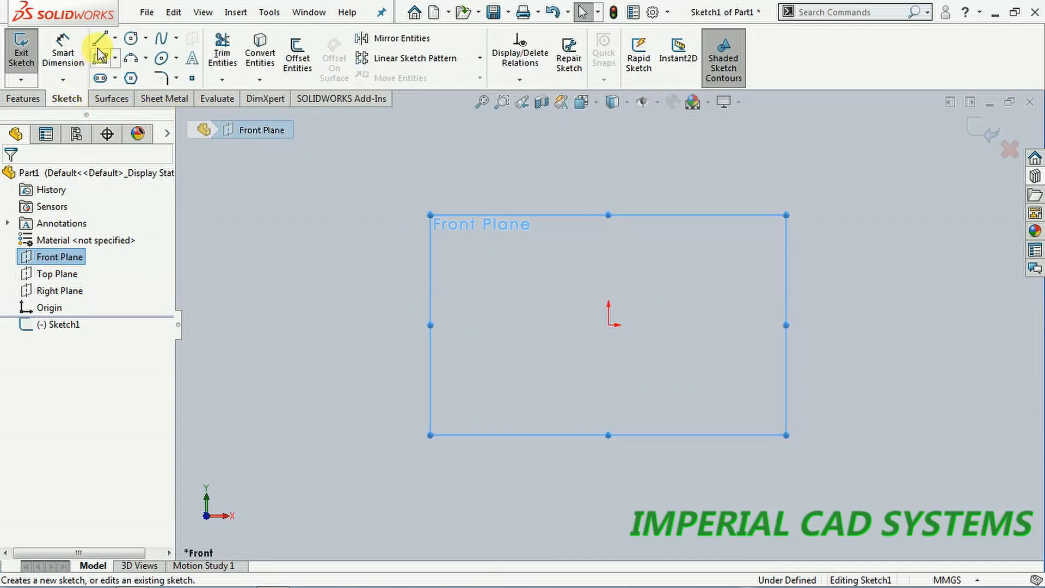
{"action": "left_click", "coordinate": [98, 38]}
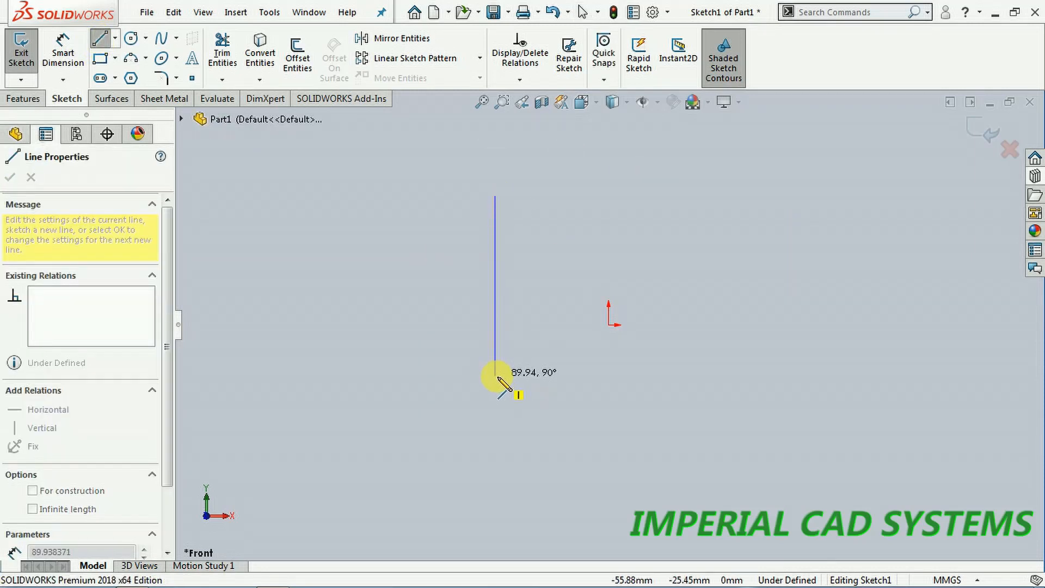
{"action": "left_click", "coordinate": [496, 372]}
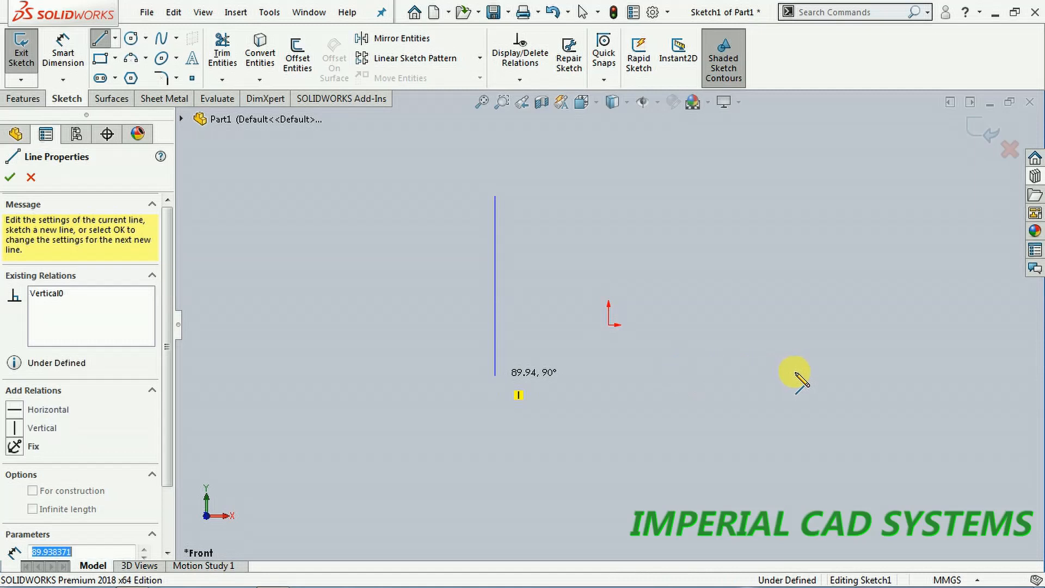
{"action": "left_click", "coordinate": [796, 374]}
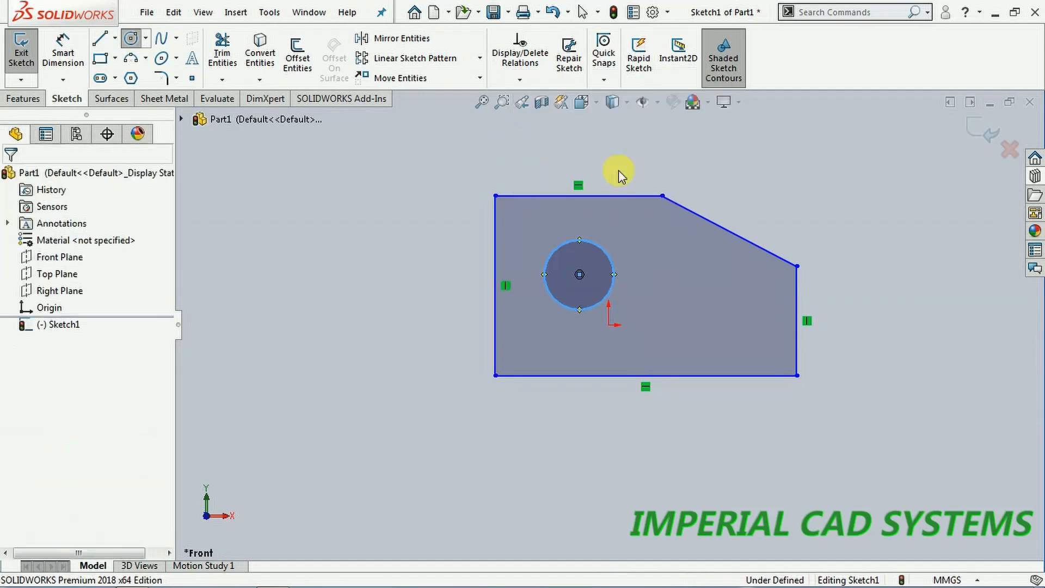
Step: Delete the sloped edge and extend the top edge's endpoint to redraw a two-segment slope
{"action": "right_click", "coordinate": [726, 226]}
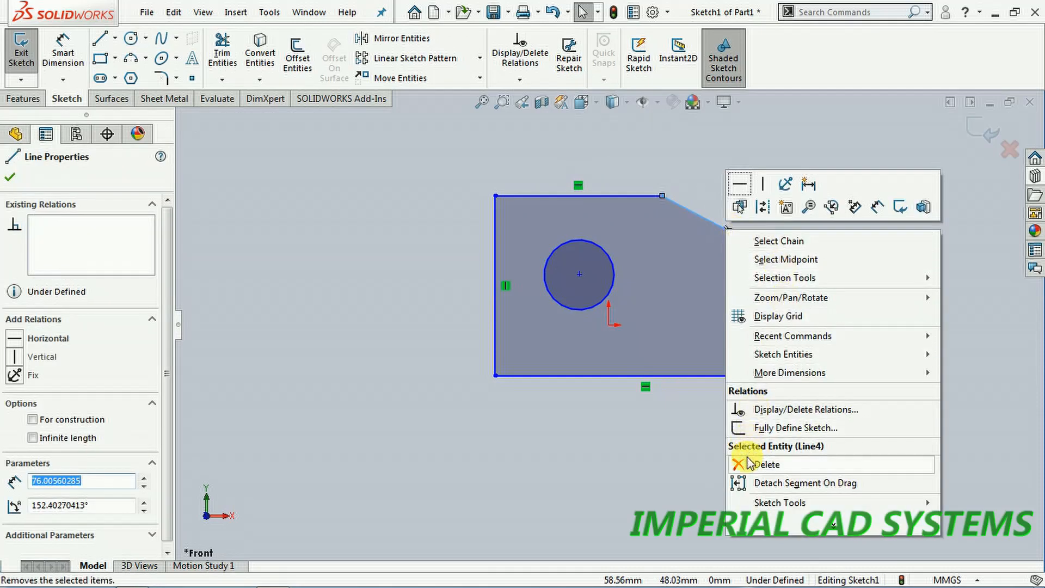
{"action": "left_click", "coordinate": [767, 463]}
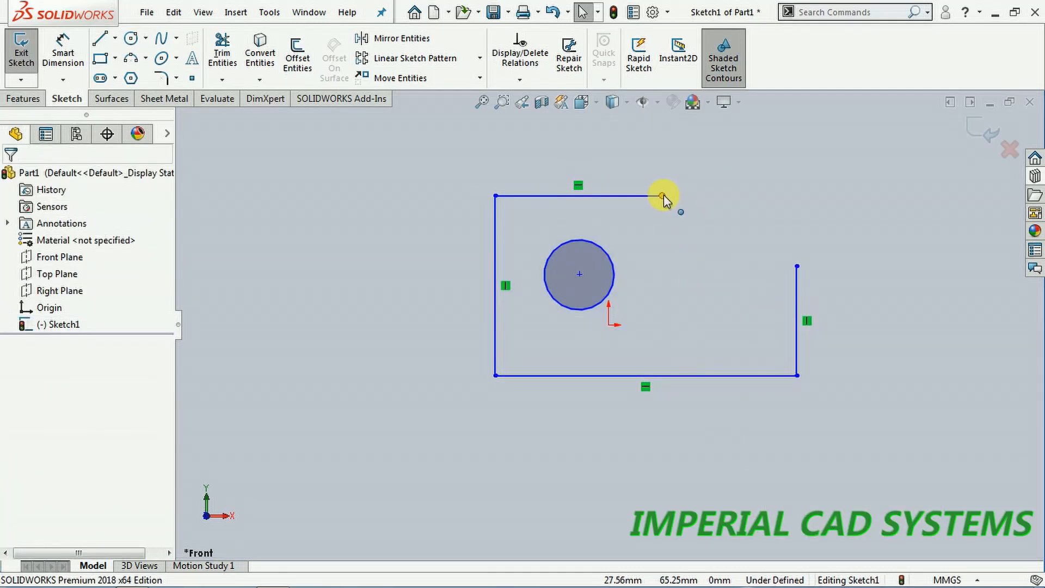
{"action": "left_click", "coordinate": [665, 199]}
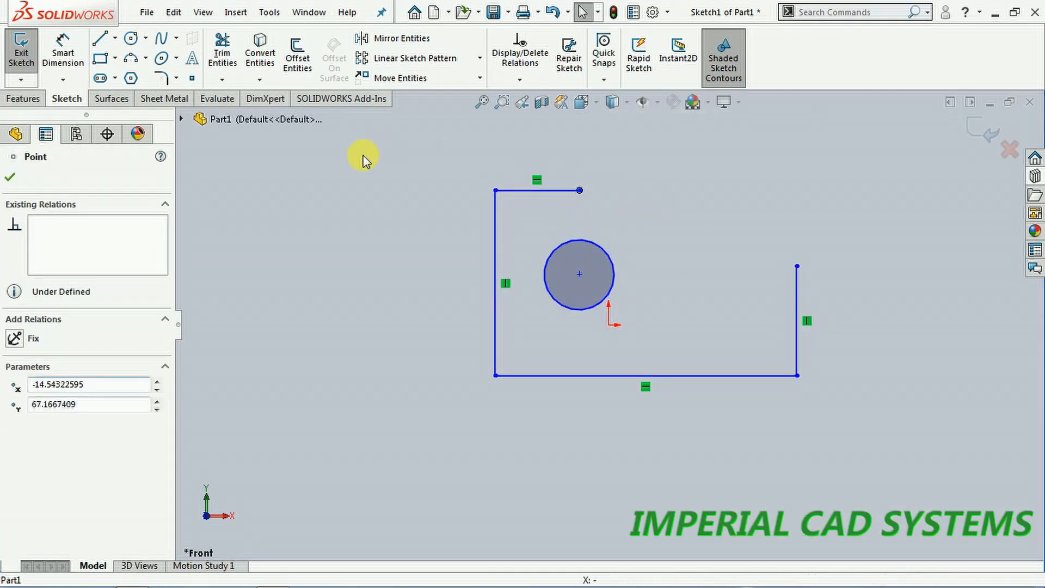
{"action": "left_click", "coordinate": [99, 38]}
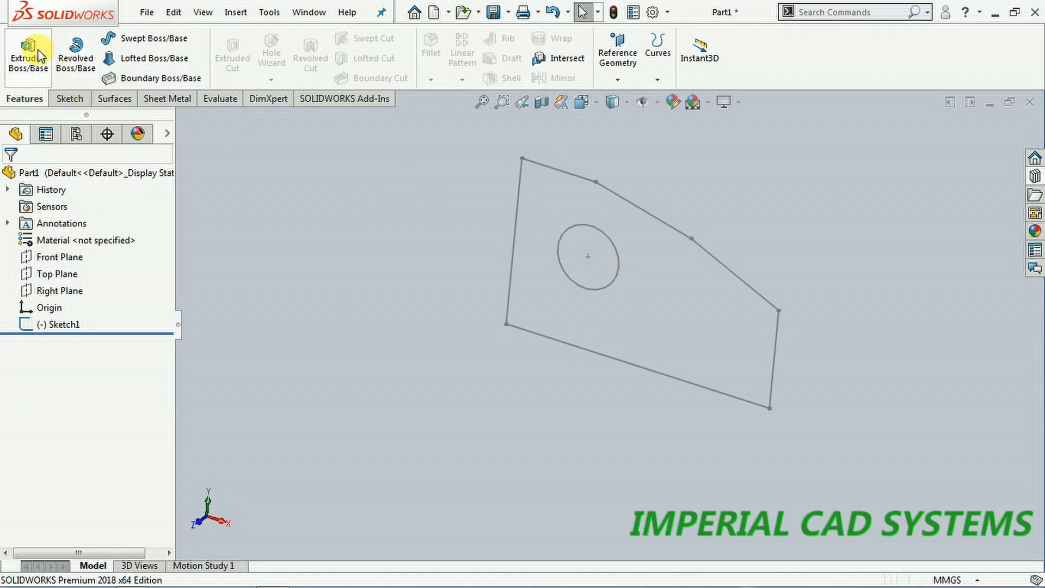
Step: Boss-extrude the sketch profile and select the Blind depth field to enter 64.00 mm
{"action": "left_click", "coordinate": [28, 50]}
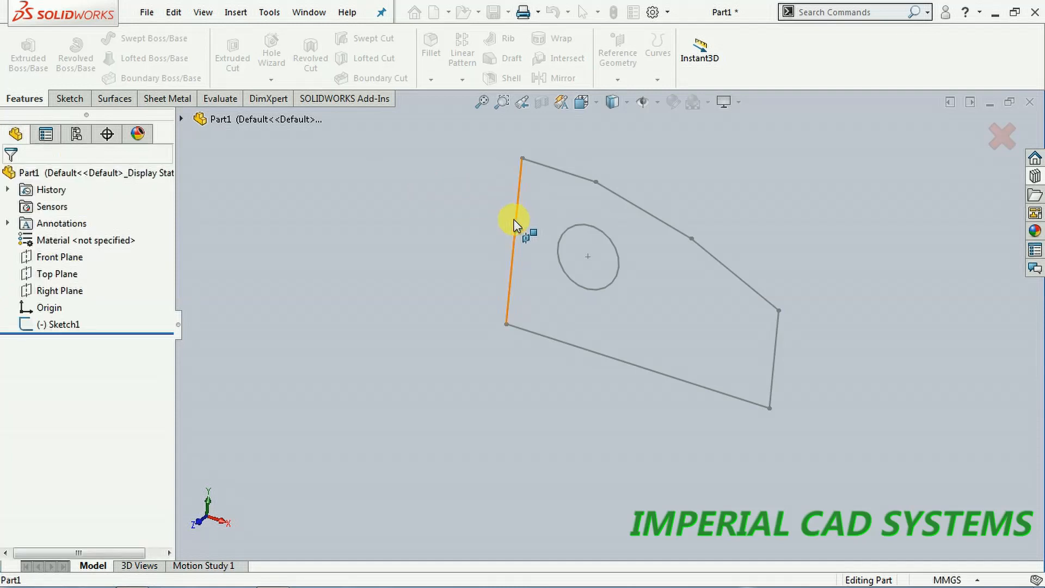
{"action": "left_click", "coordinate": [27, 51]}
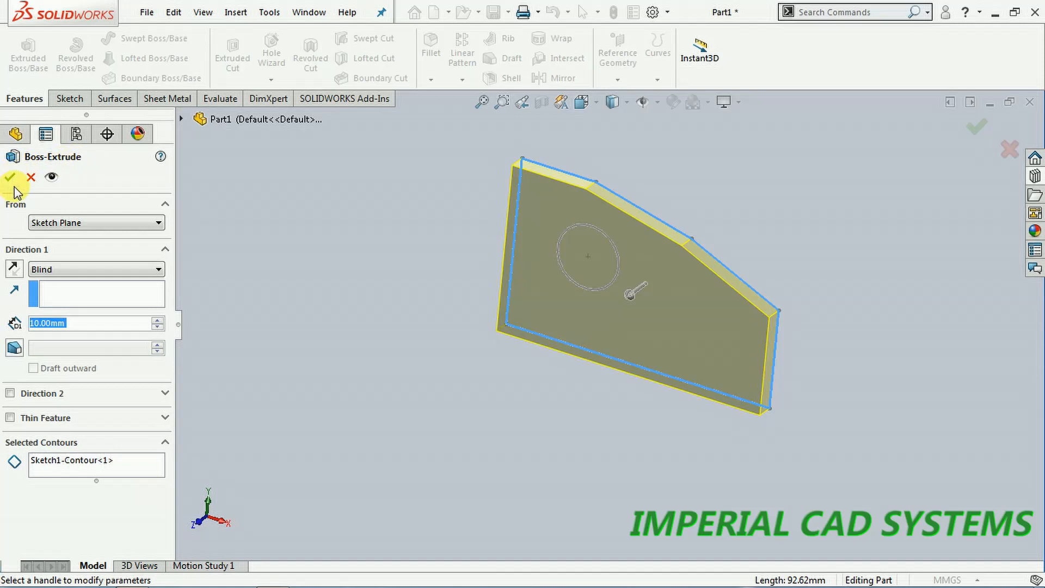
{"action": "left_click", "coordinate": [31, 177]}
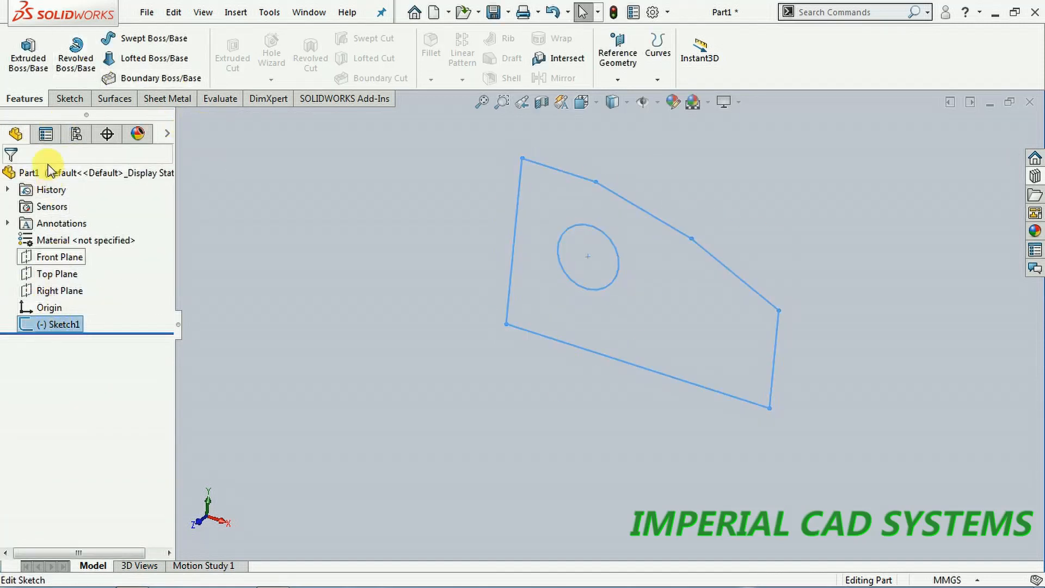
{"action": "left_click", "coordinate": [28, 53]}
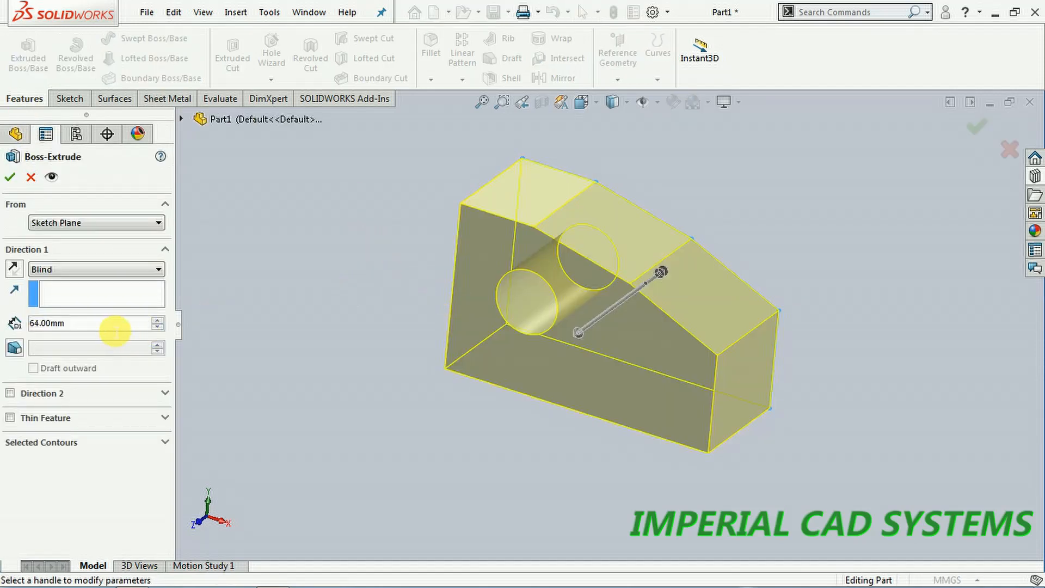
{"action": "triple_click", "coordinate": [80, 322]}
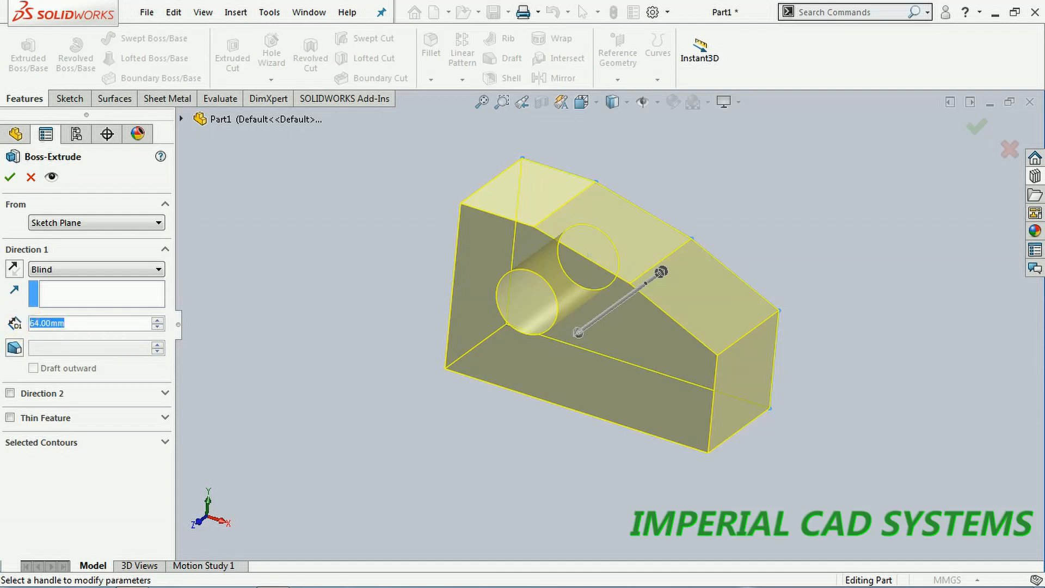
{"action": "mouse_move", "coordinate": [27, 321]}
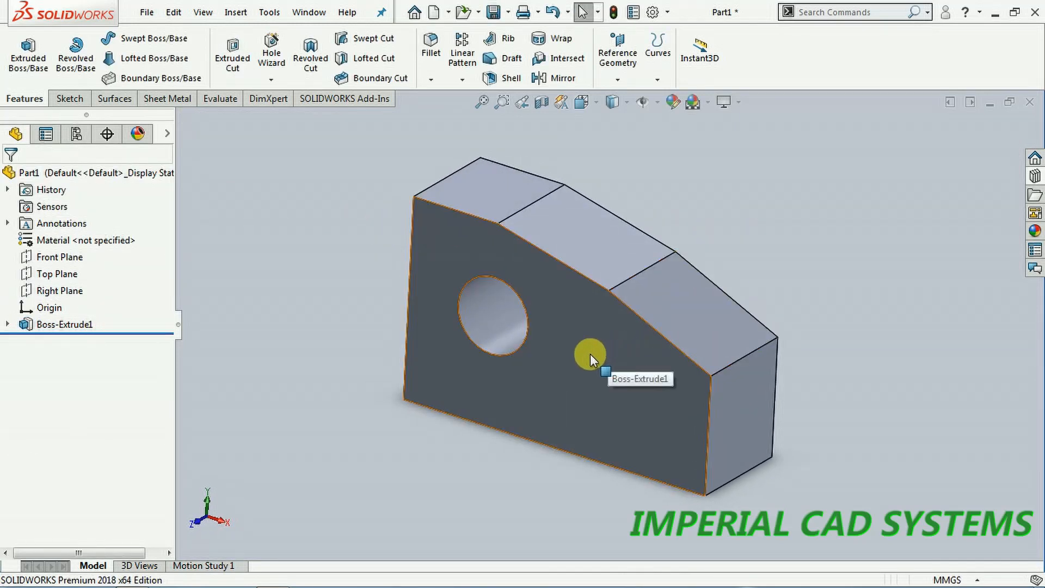
{"action": "mouse_move", "coordinate": [564, 320]}
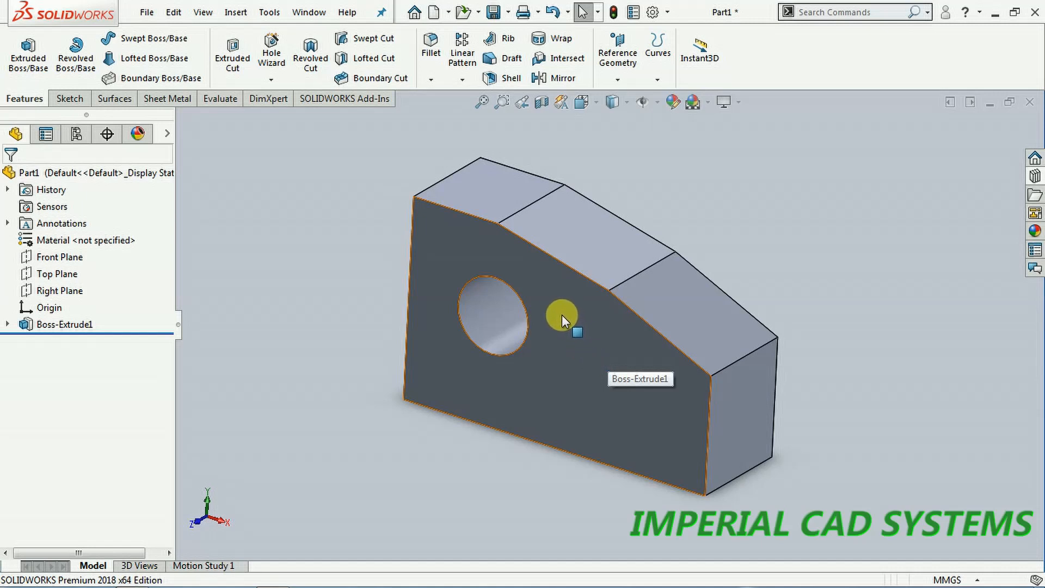
{"action": "mouse_move", "coordinate": [589, 333]}
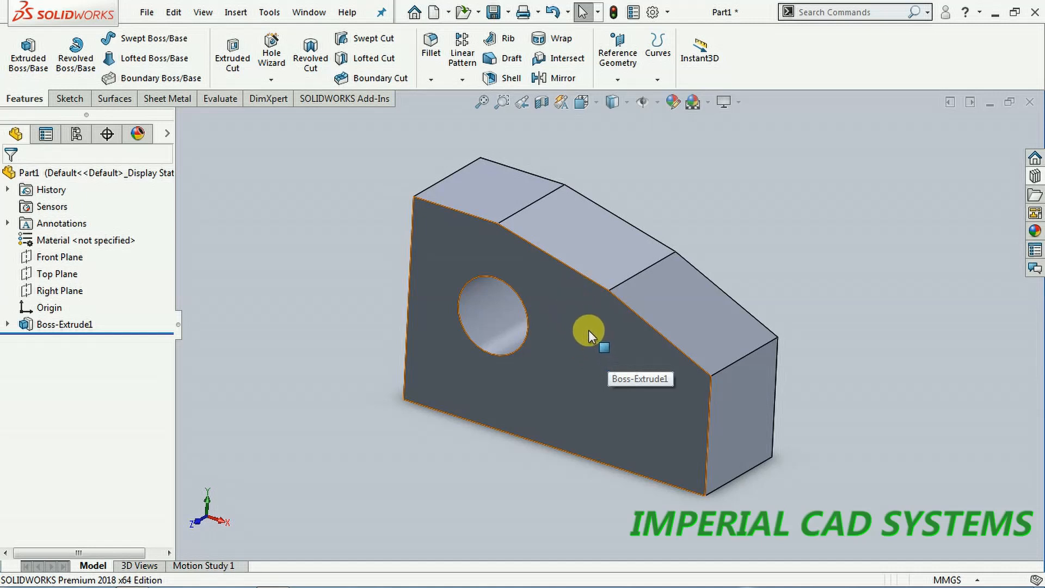
{"action": "mouse_move", "coordinate": [549, 350]}
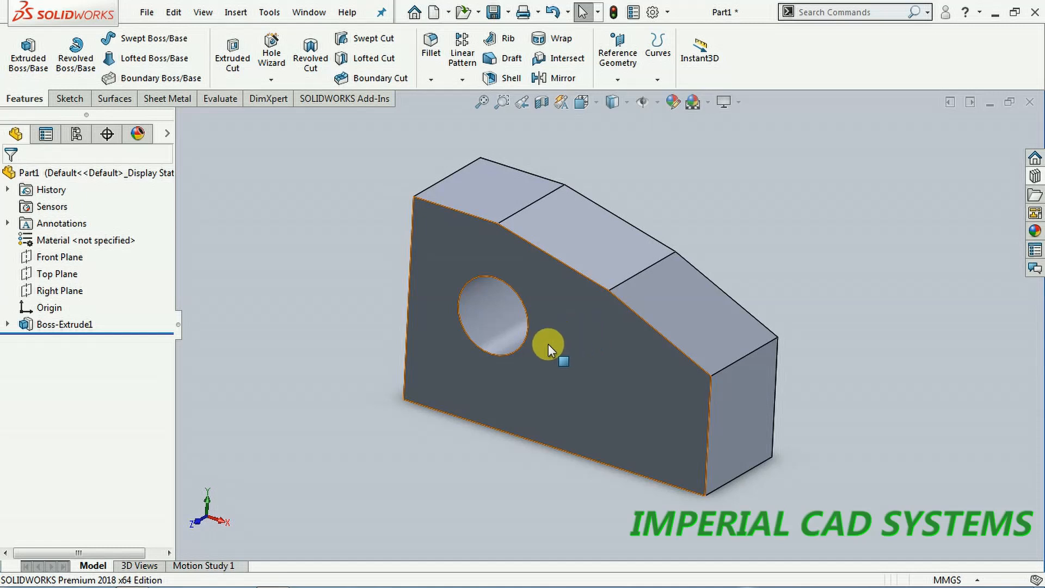
{"action": "mouse_move", "coordinate": [770, 343]}
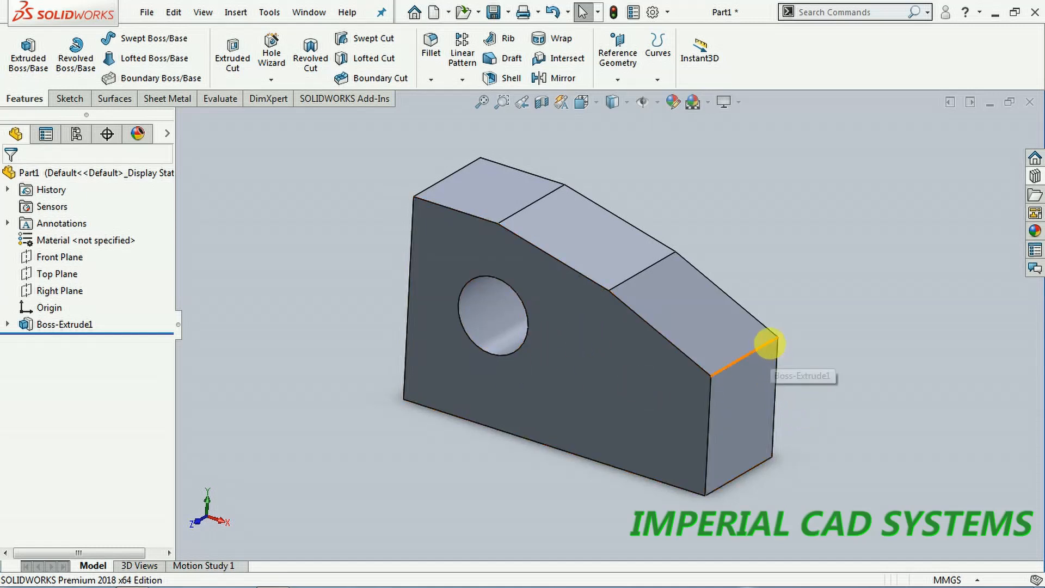
{"action": "mouse_move", "coordinate": [785, 407]}
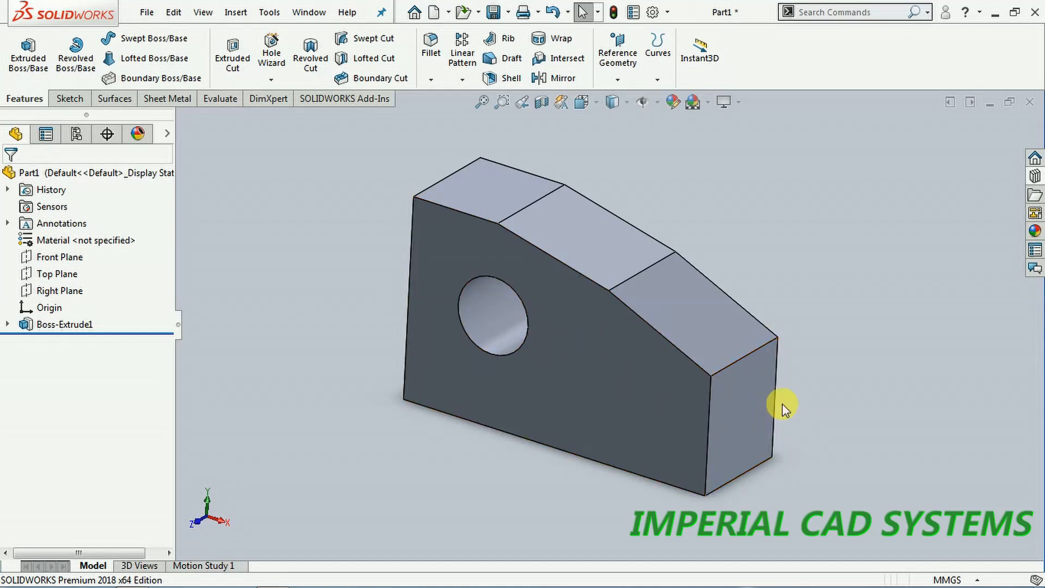
{"action": "mouse_move", "coordinate": [418, 238]}
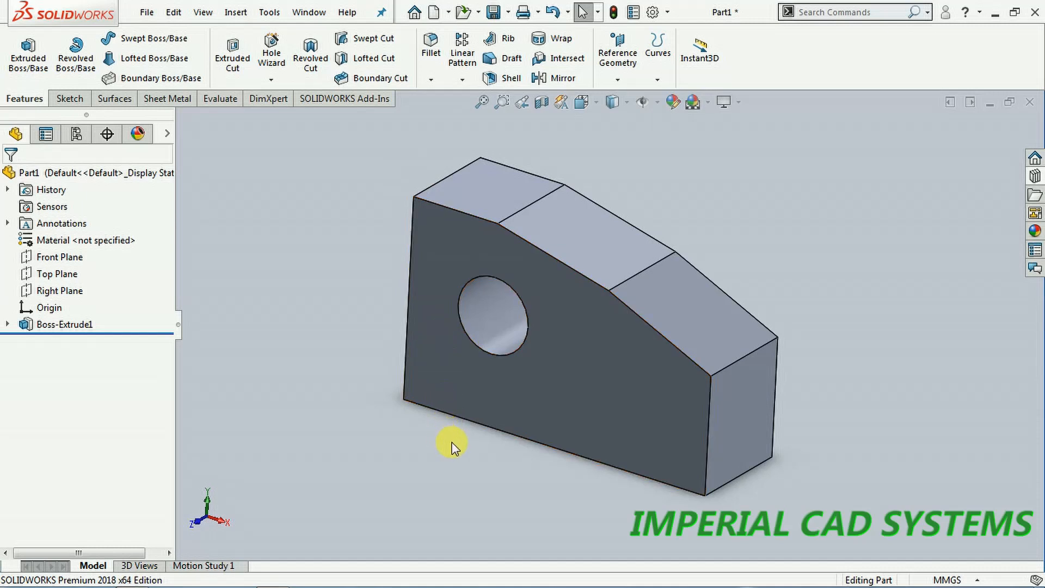
{"action": "mouse_move", "coordinate": [751, 413]}
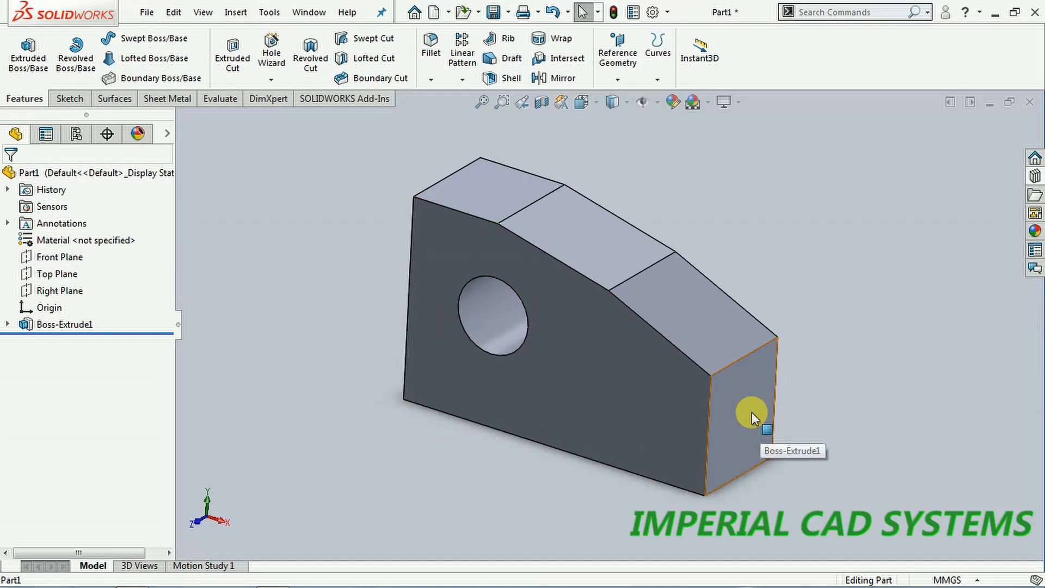
Step: Confirm the extrusion and switch on Instant3D for face dragging
{"action": "left_click", "coordinate": [751, 411]}
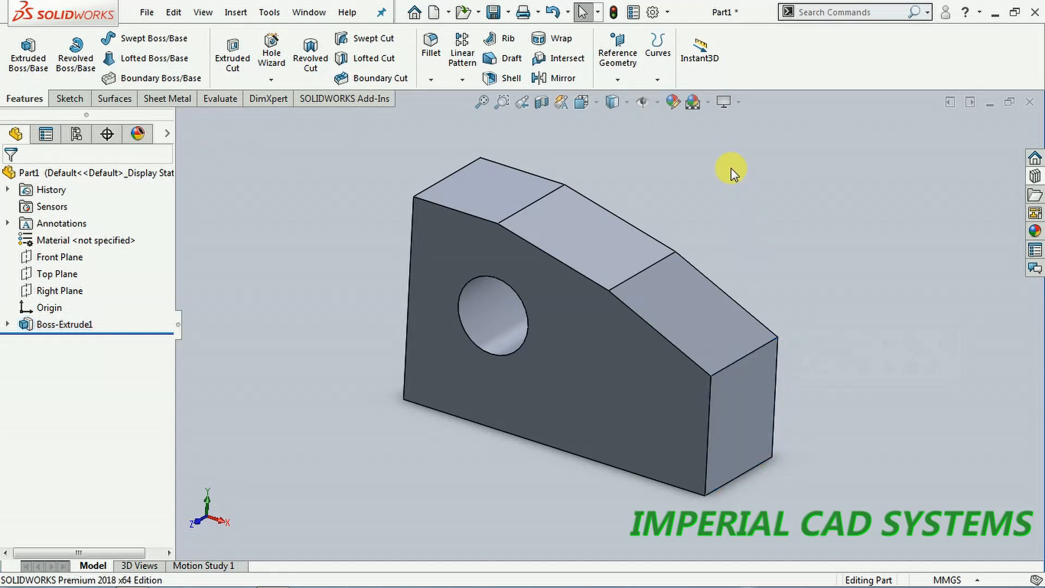
{"action": "mouse_move", "coordinate": [698, 53]}
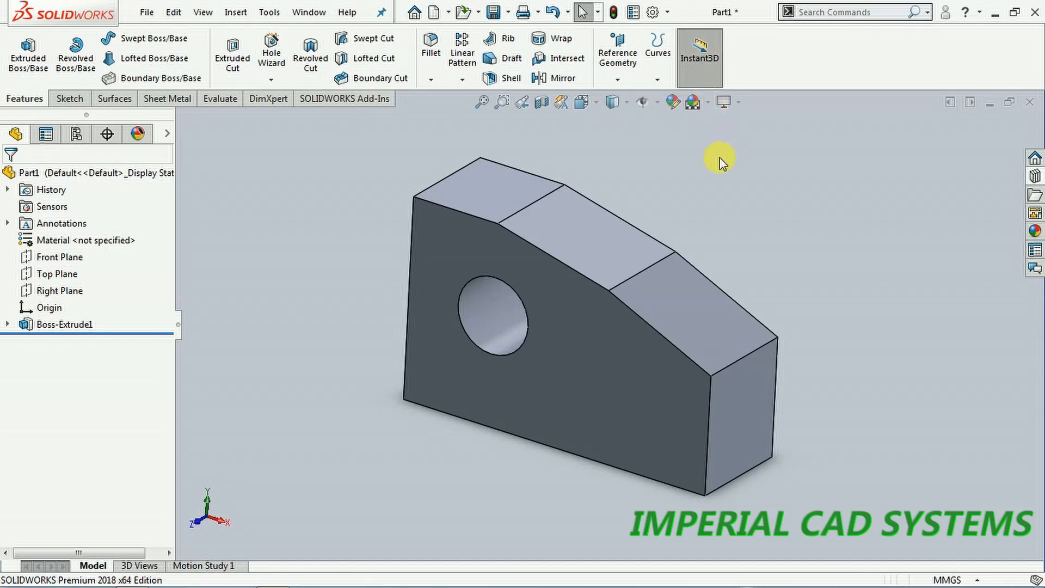
Step: Drag the right end, front and top faces to lengthen, thicken and raise the block
{"action": "left_click", "coordinate": [754, 406]}
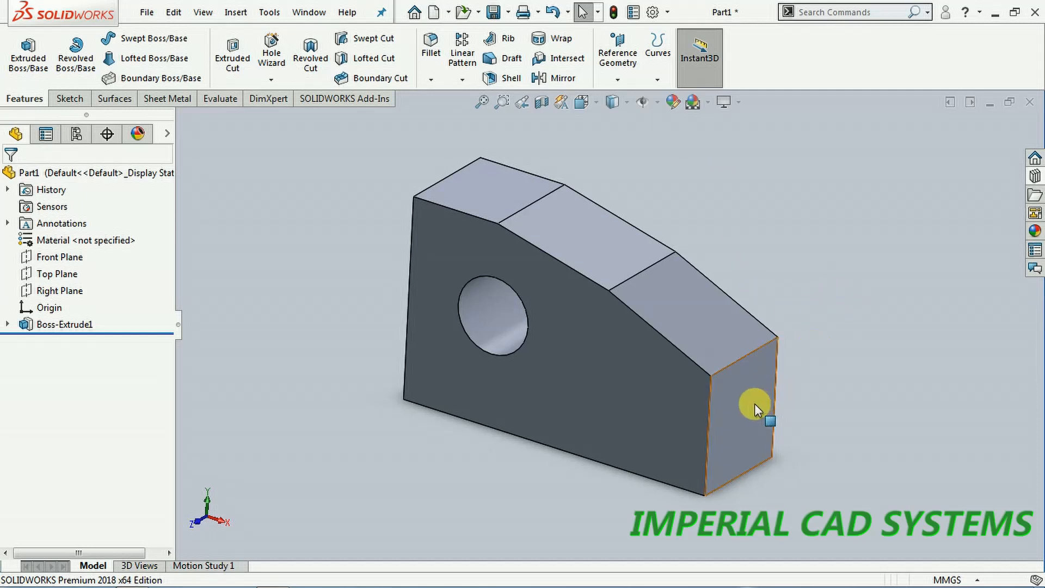
{"action": "left_click", "coordinate": [756, 407]}
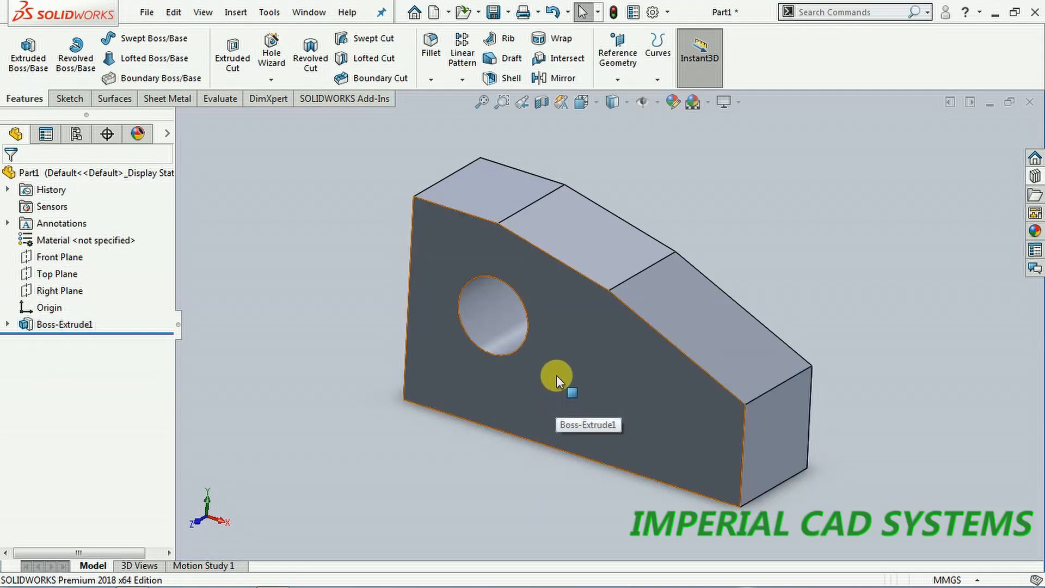
{"action": "left_click", "coordinate": [556, 373]}
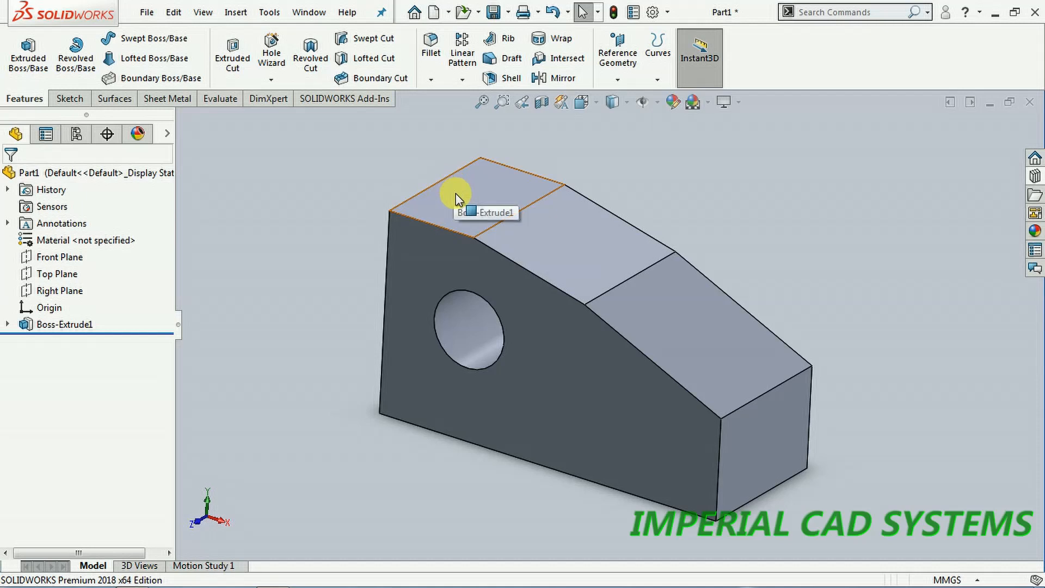
{"action": "left_click", "coordinate": [457, 196]}
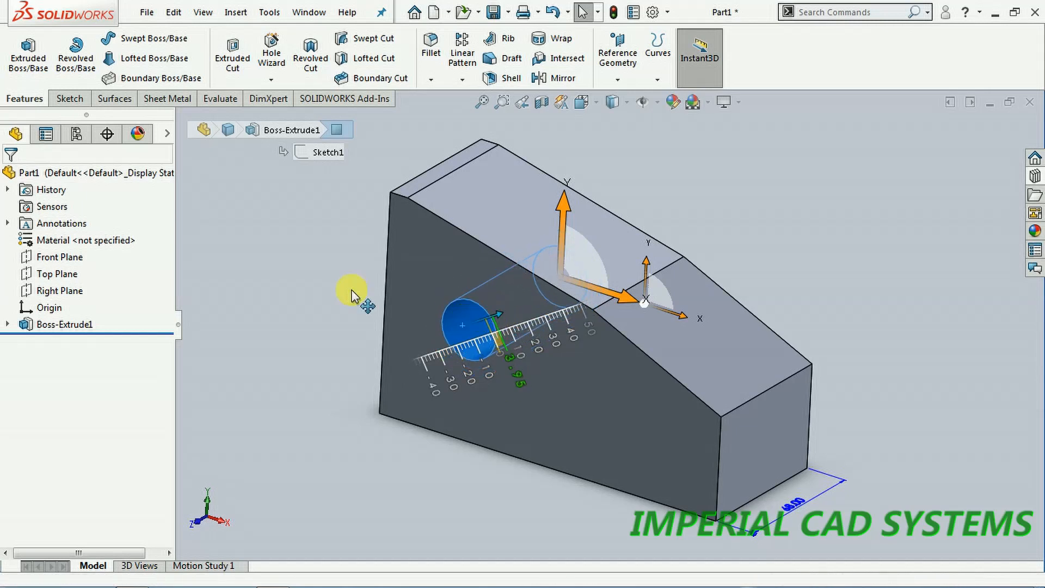
Step: Finish shrinking the through hole, clear the selection, and turn Instant3D off
{"action": "left_click", "coordinate": [699, 57]}
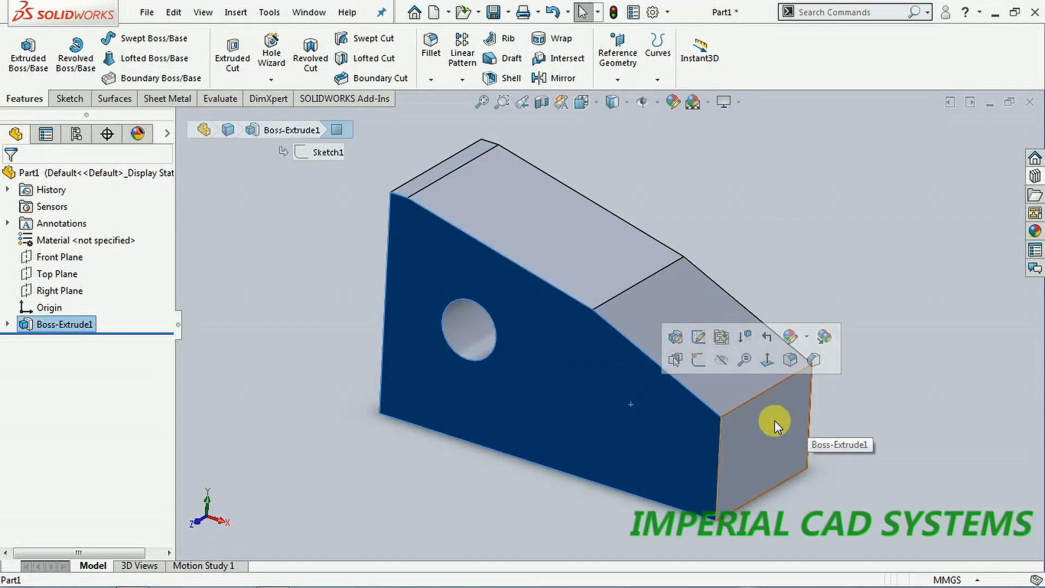
{"action": "left_click", "coordinate": [600, 252]}
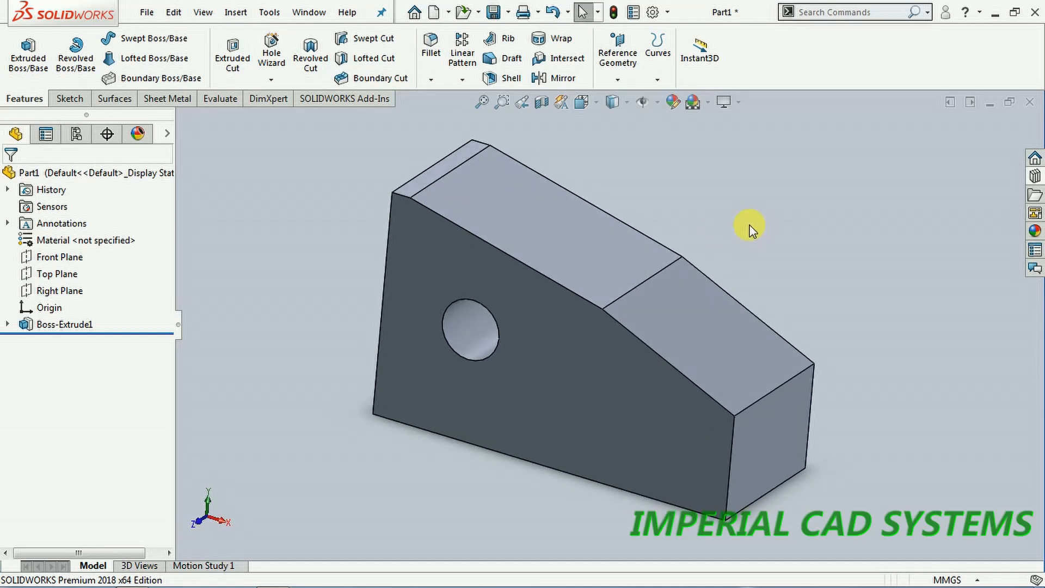
{"action": "mouse_move", "coordinate": [321, 252]}
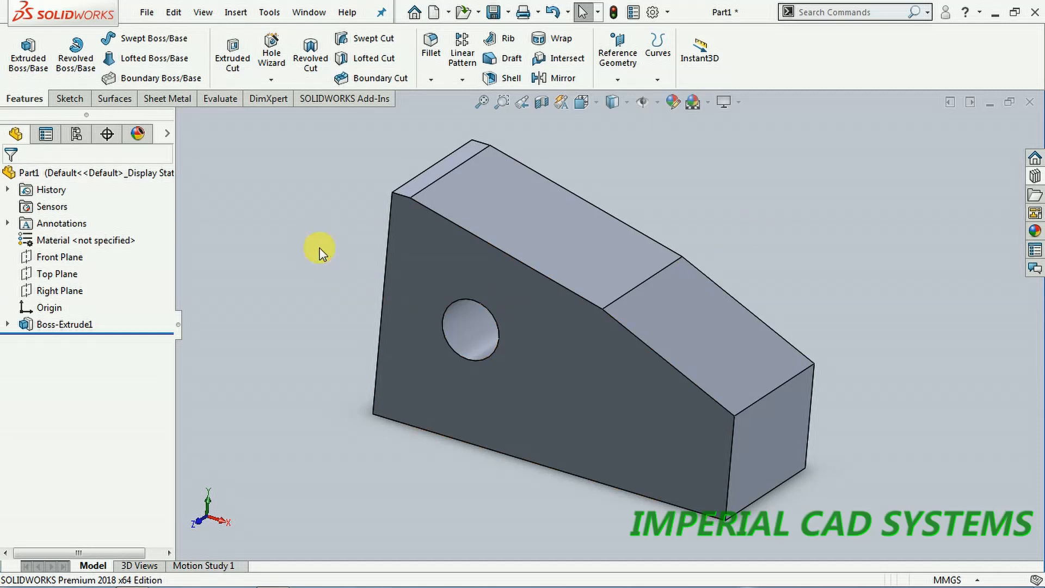